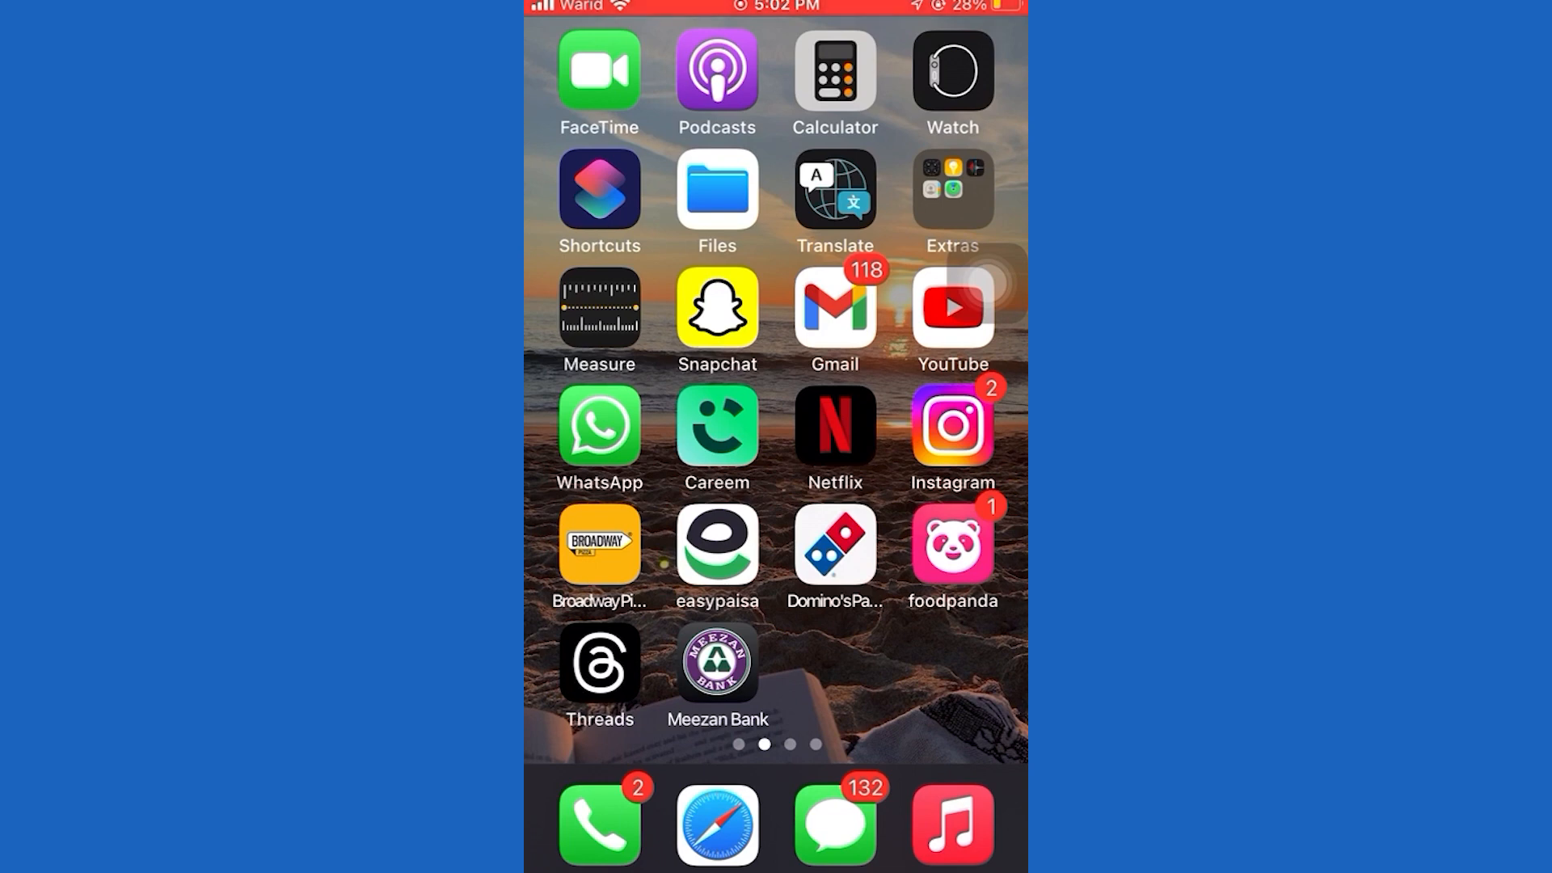
- Return to the first Home Screen page where the Settings icon sits
click(598, 661)
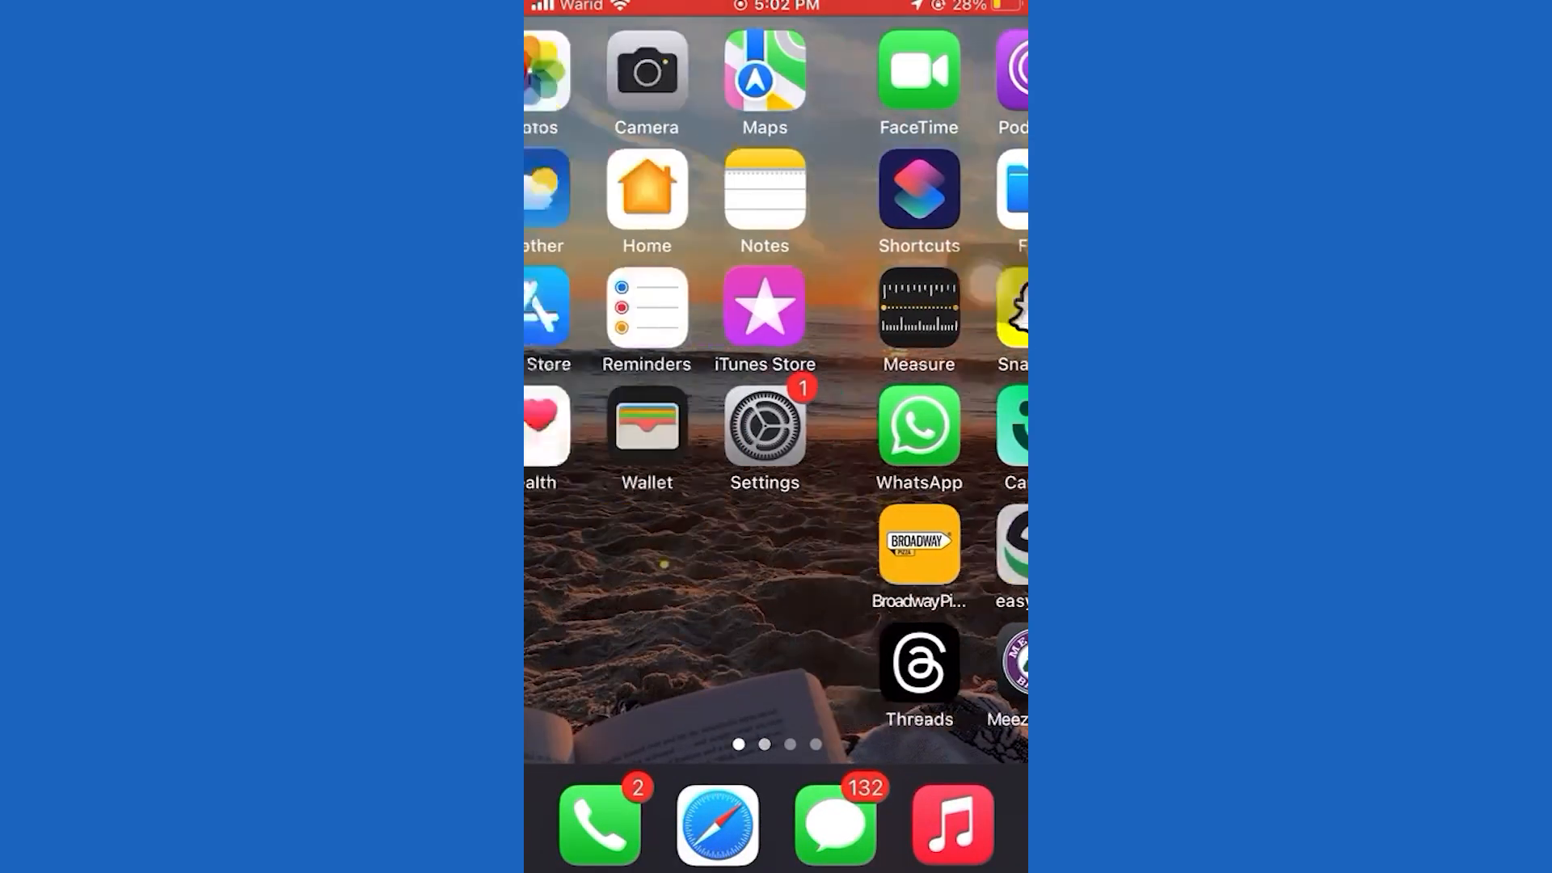
- Toggle Wi-Fi off and on so the phone reconnects to 748 1st Floor-5G
click(763, 427)
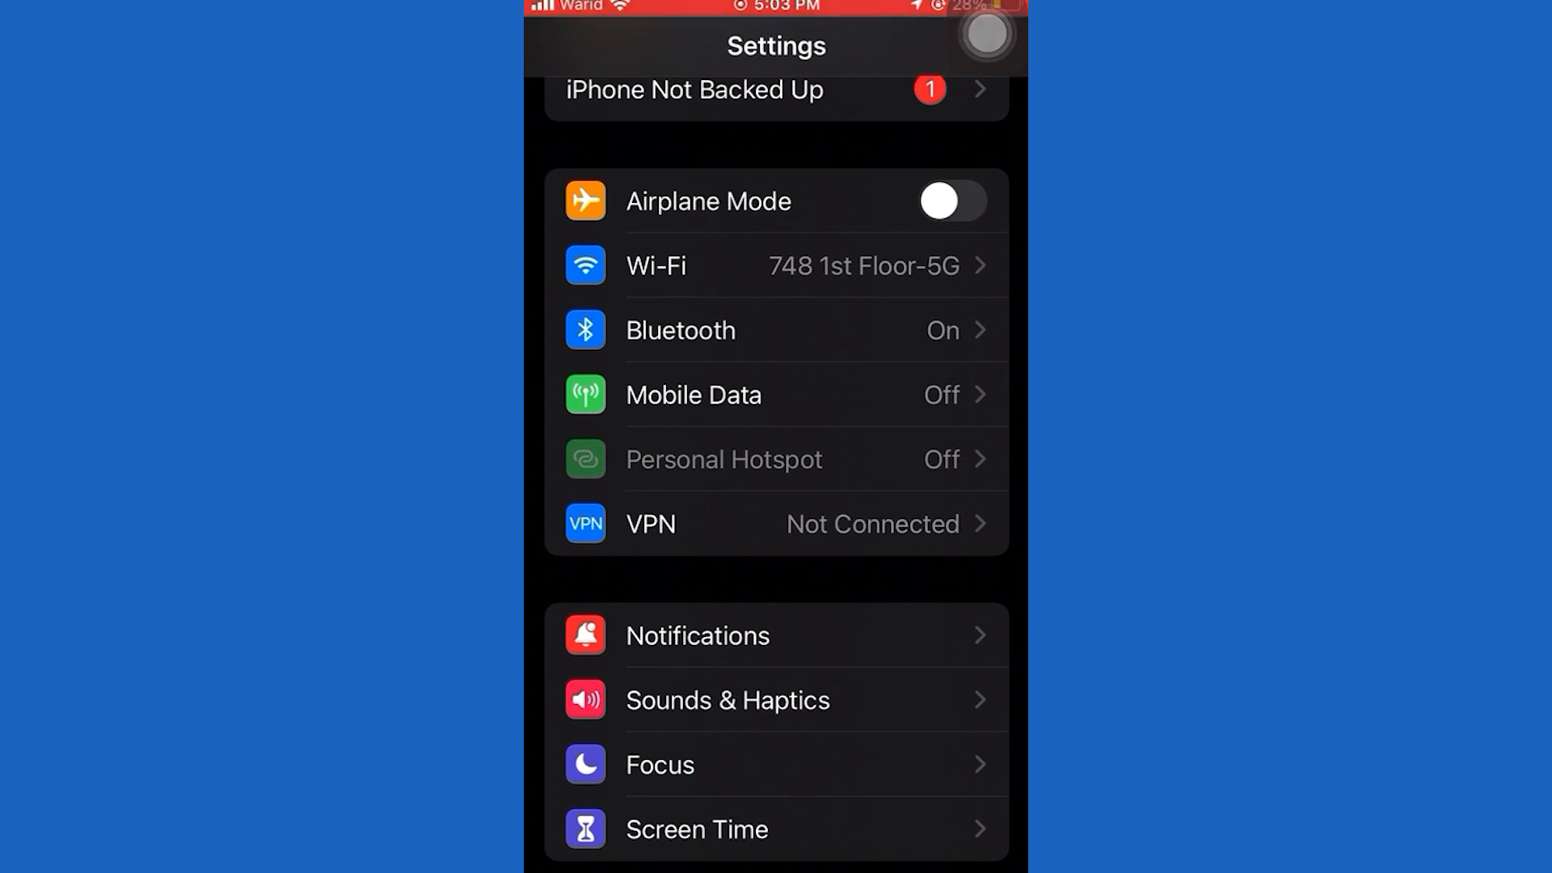
click(655, 265)
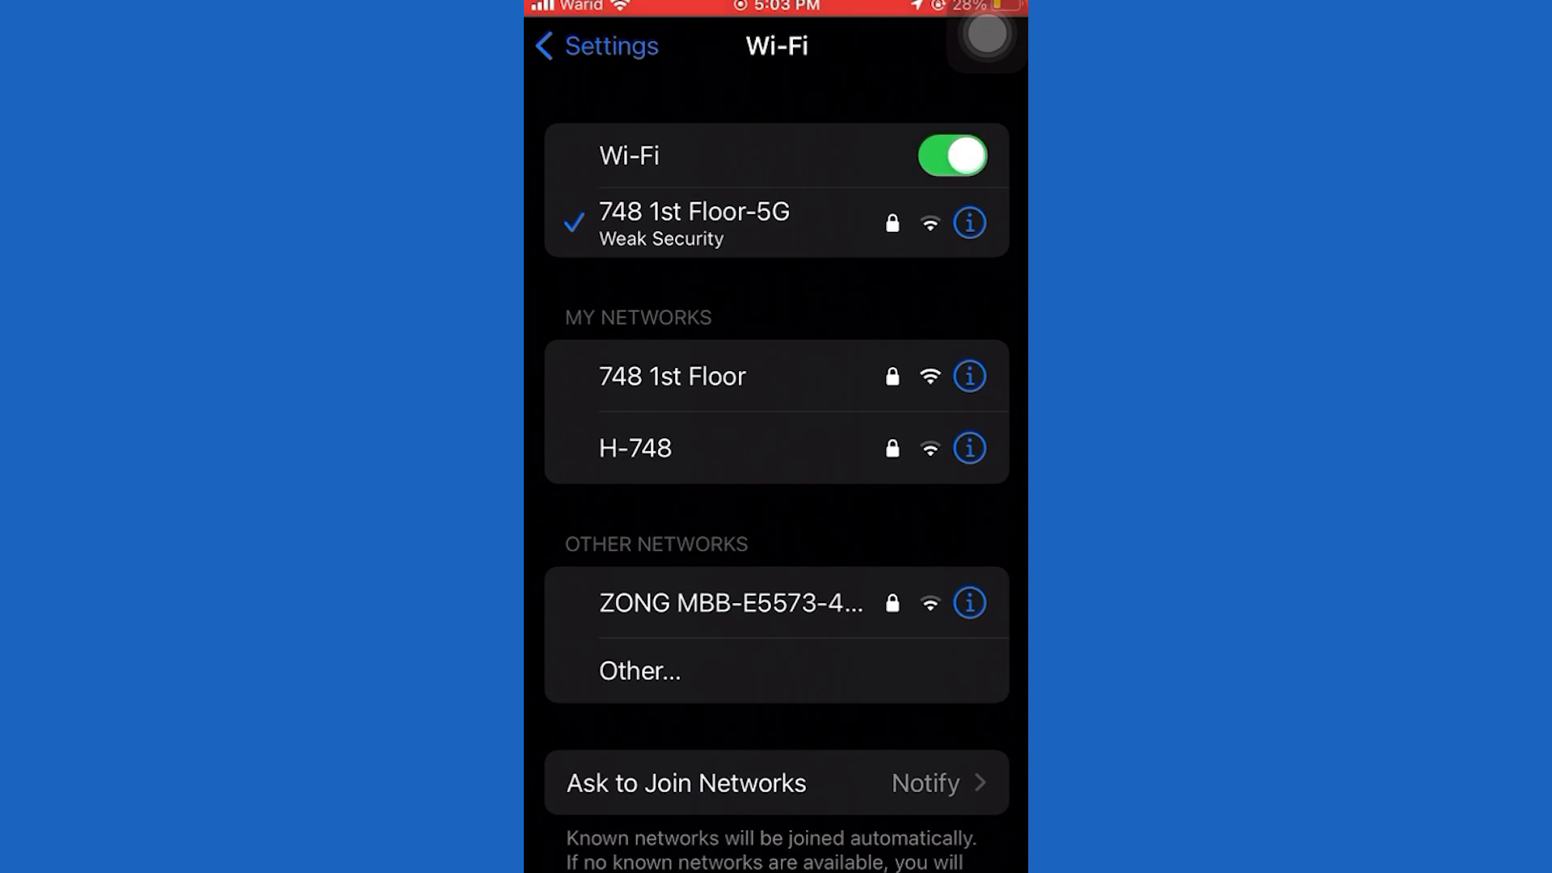
click(949, 155)
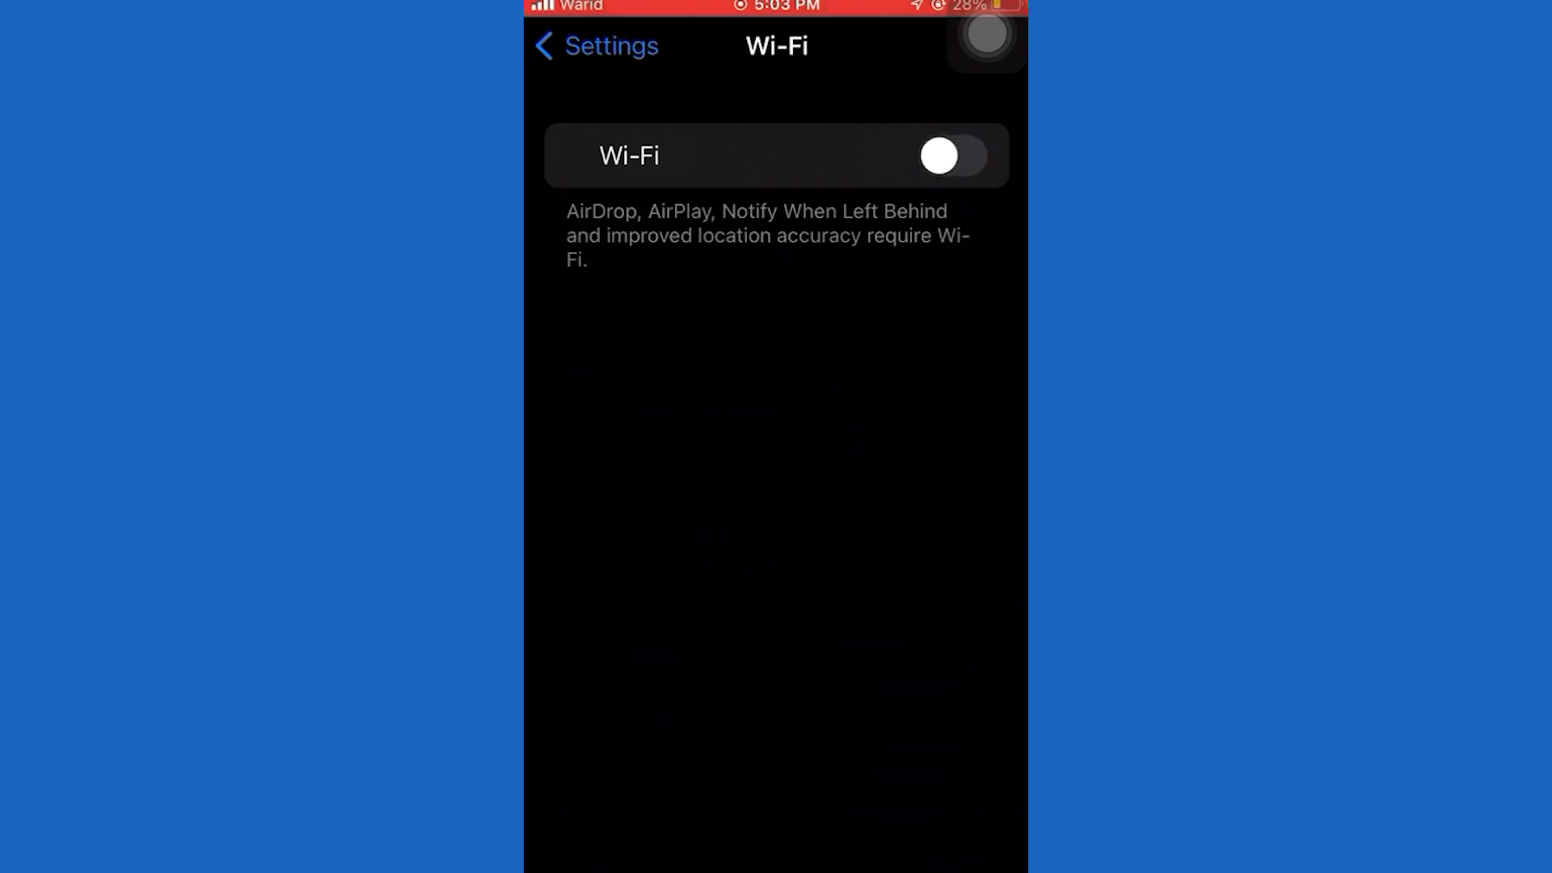
click(951, 156)
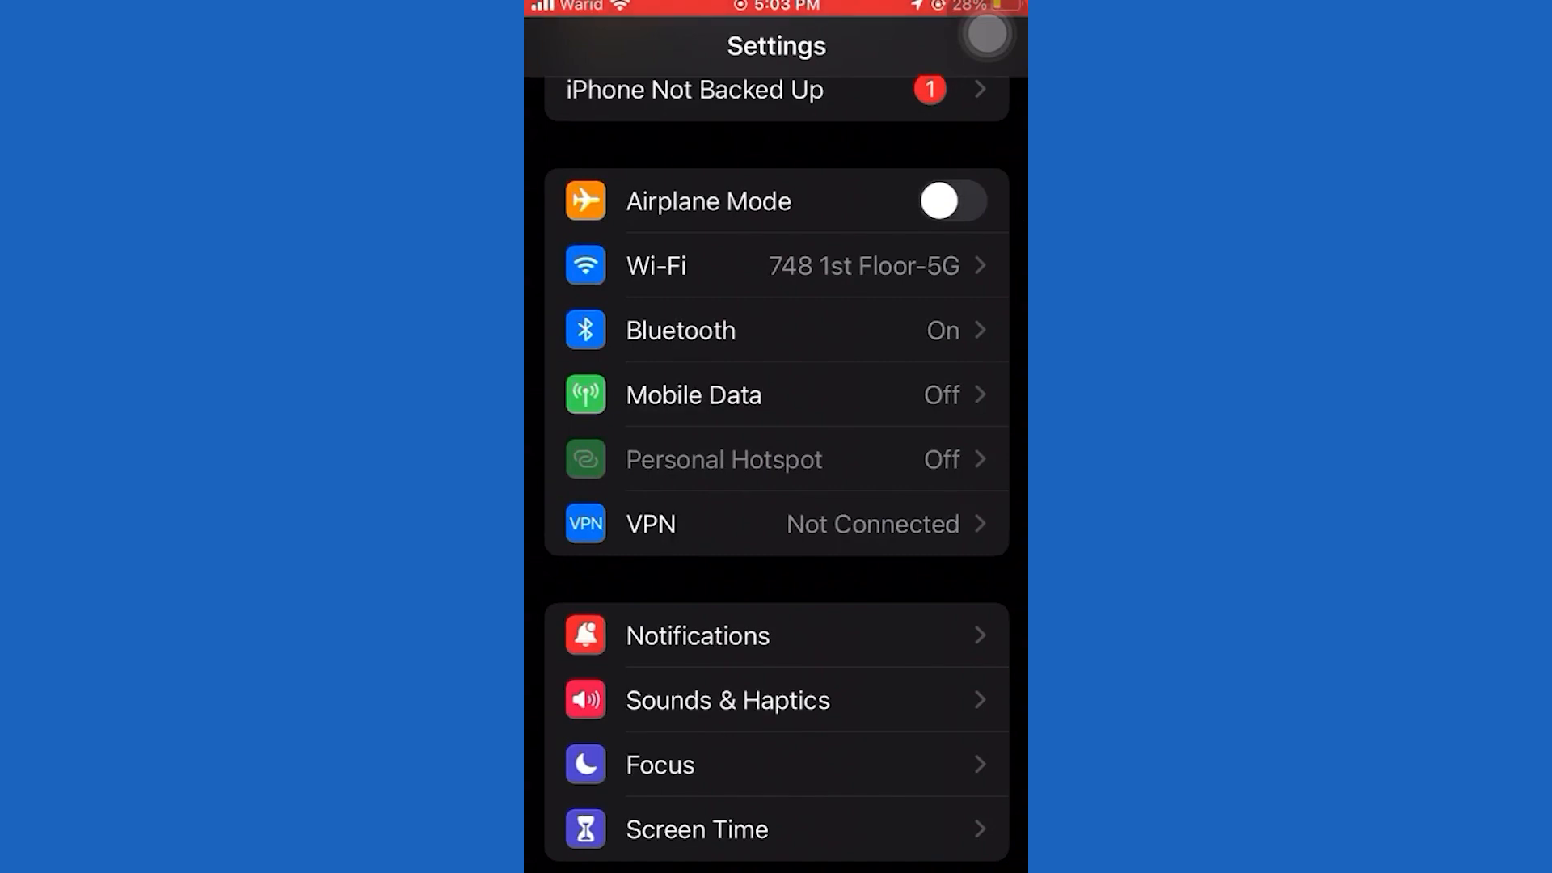
- Switch Low Power Mode off on the Battery page
scroll(down, 3)
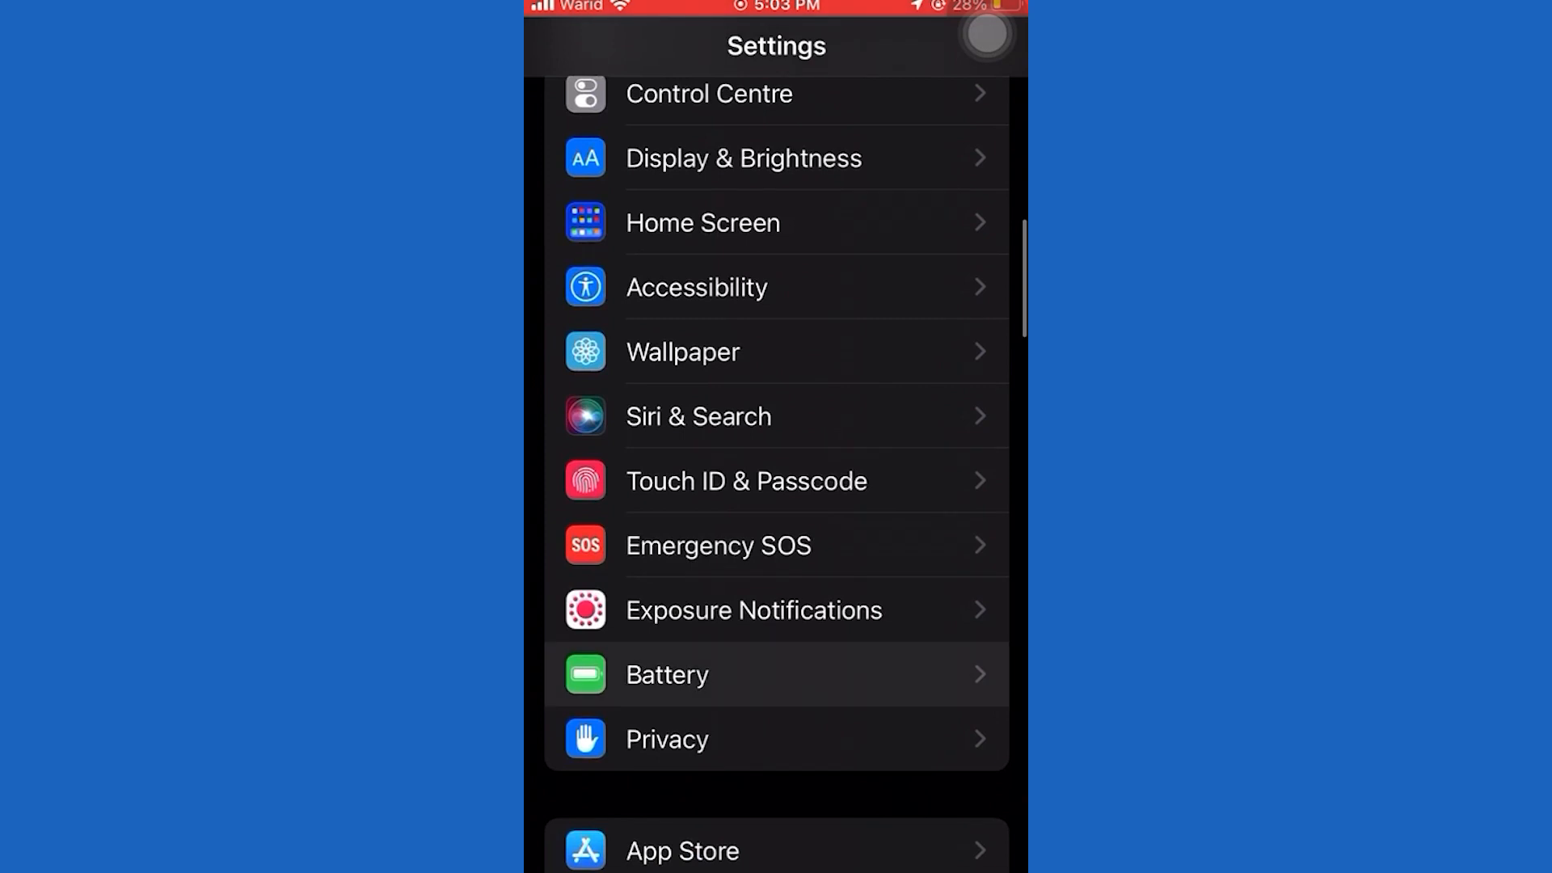
click(666, 674)
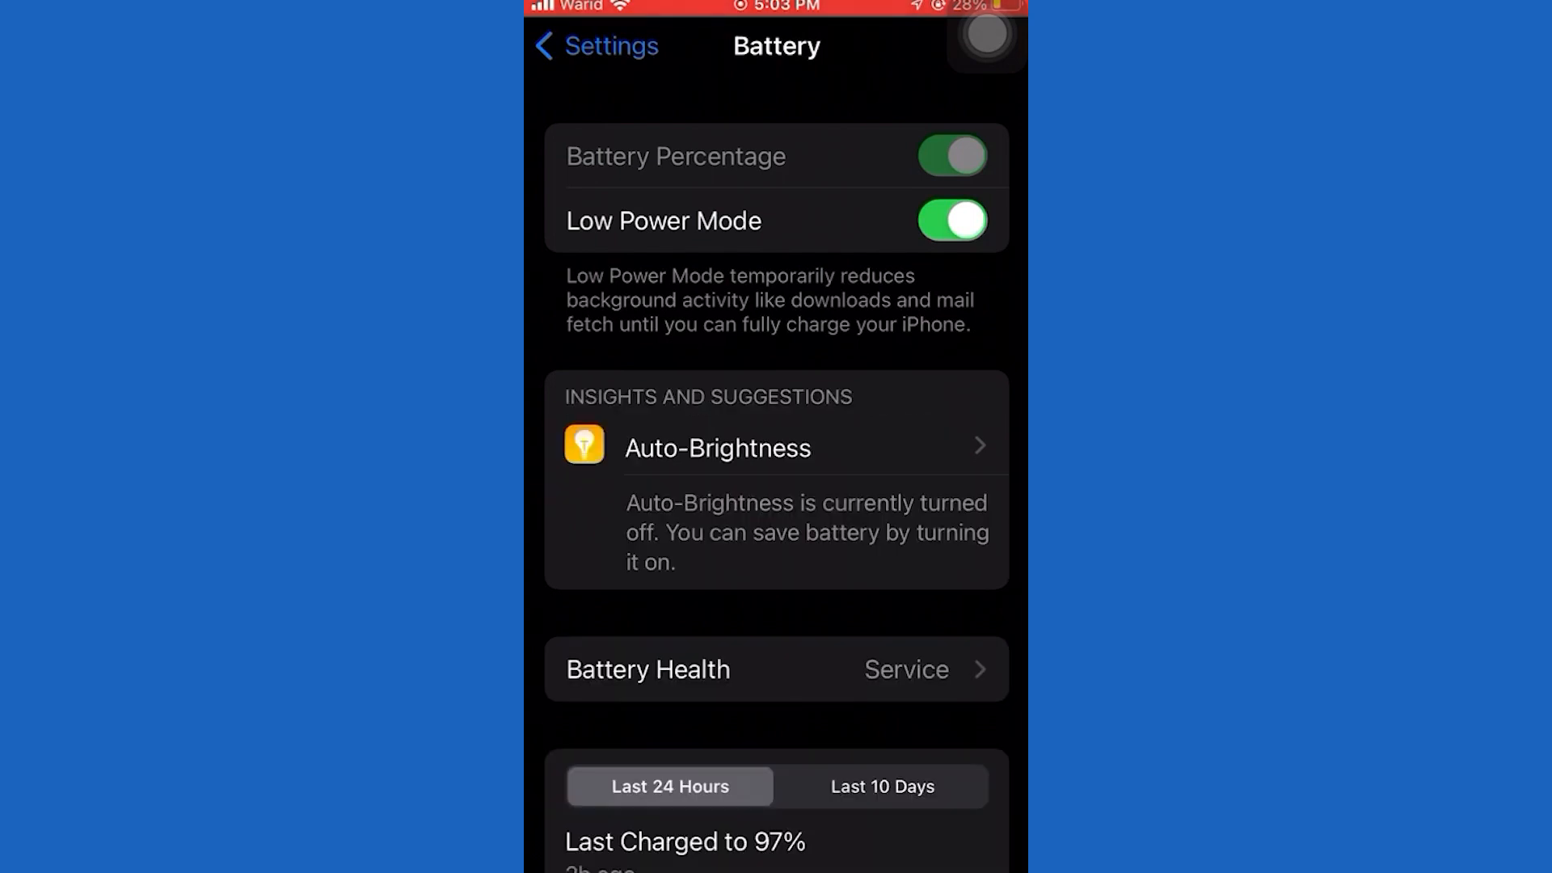
click(950, 219)
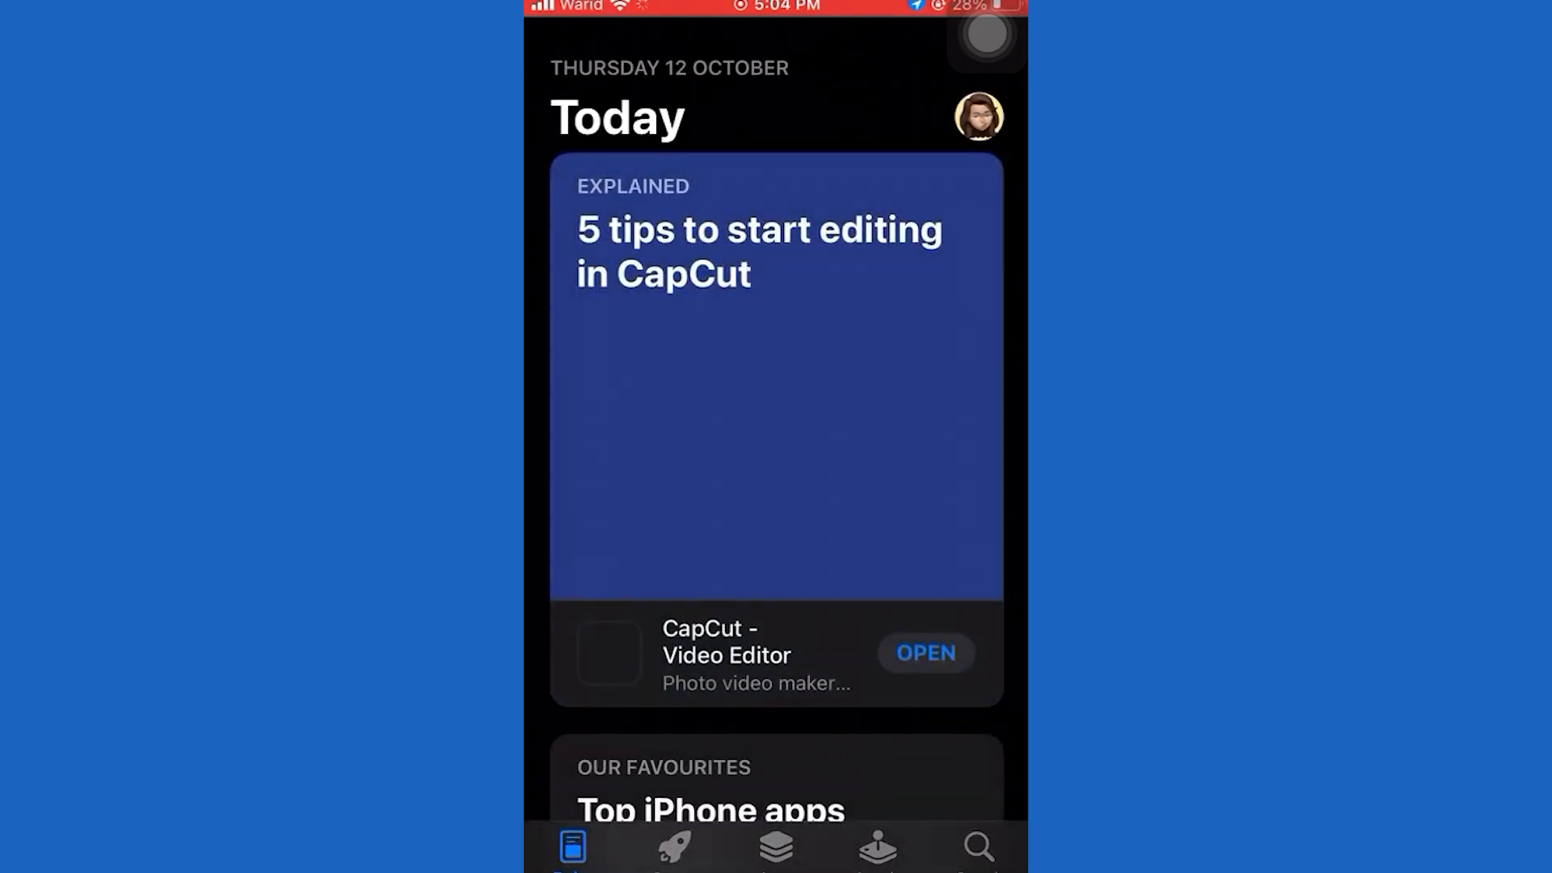
- Search the App Store for threads and view the Threads, an Instagram app page at Version 304.0
click(978, 845)
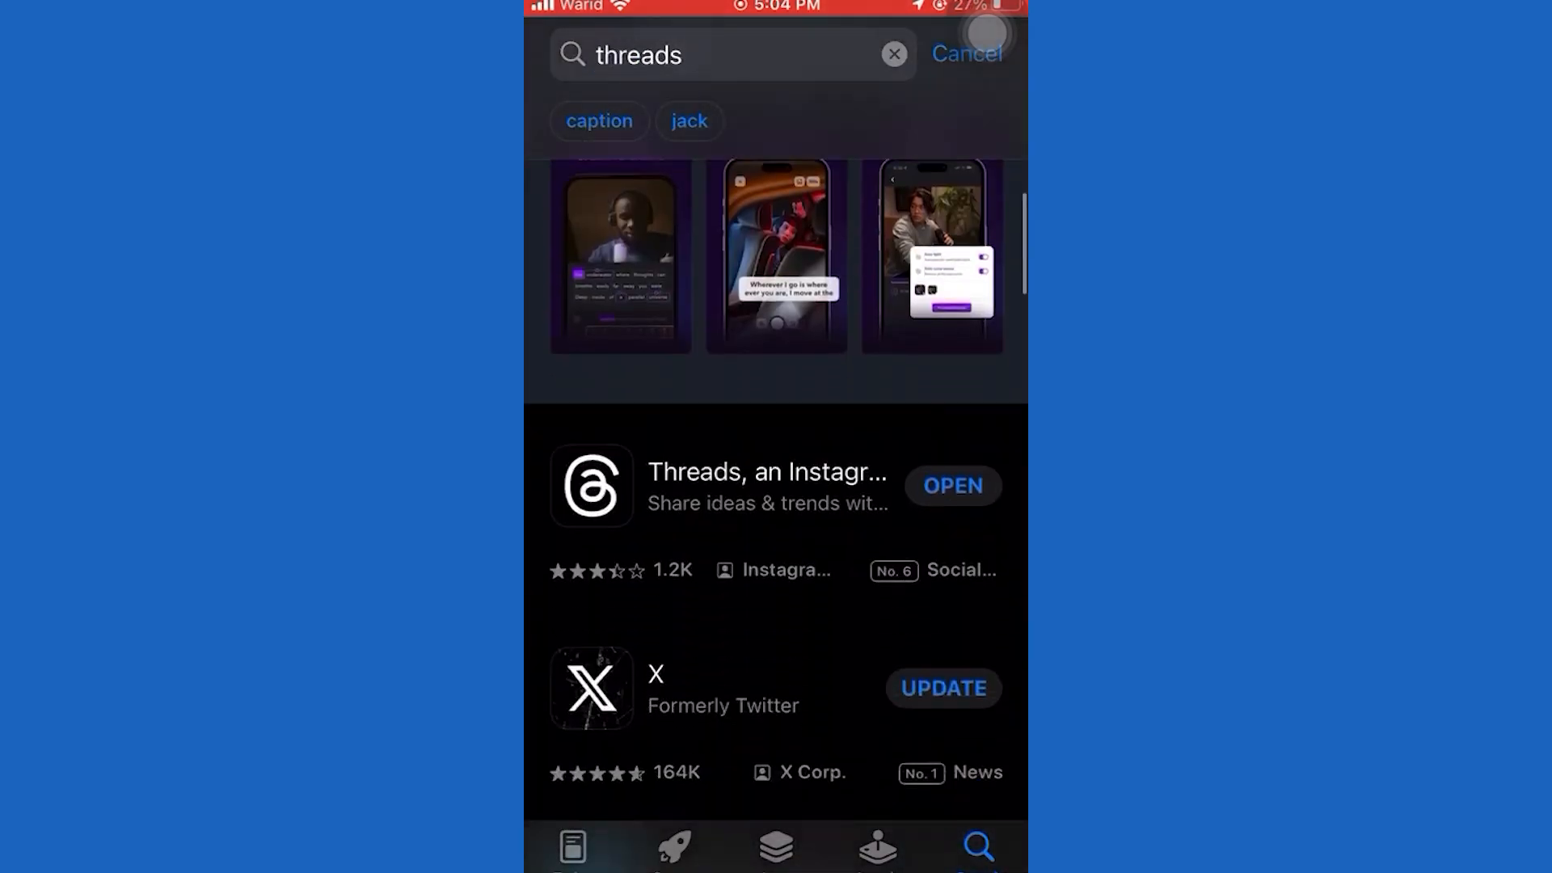
scroll(down, 3)
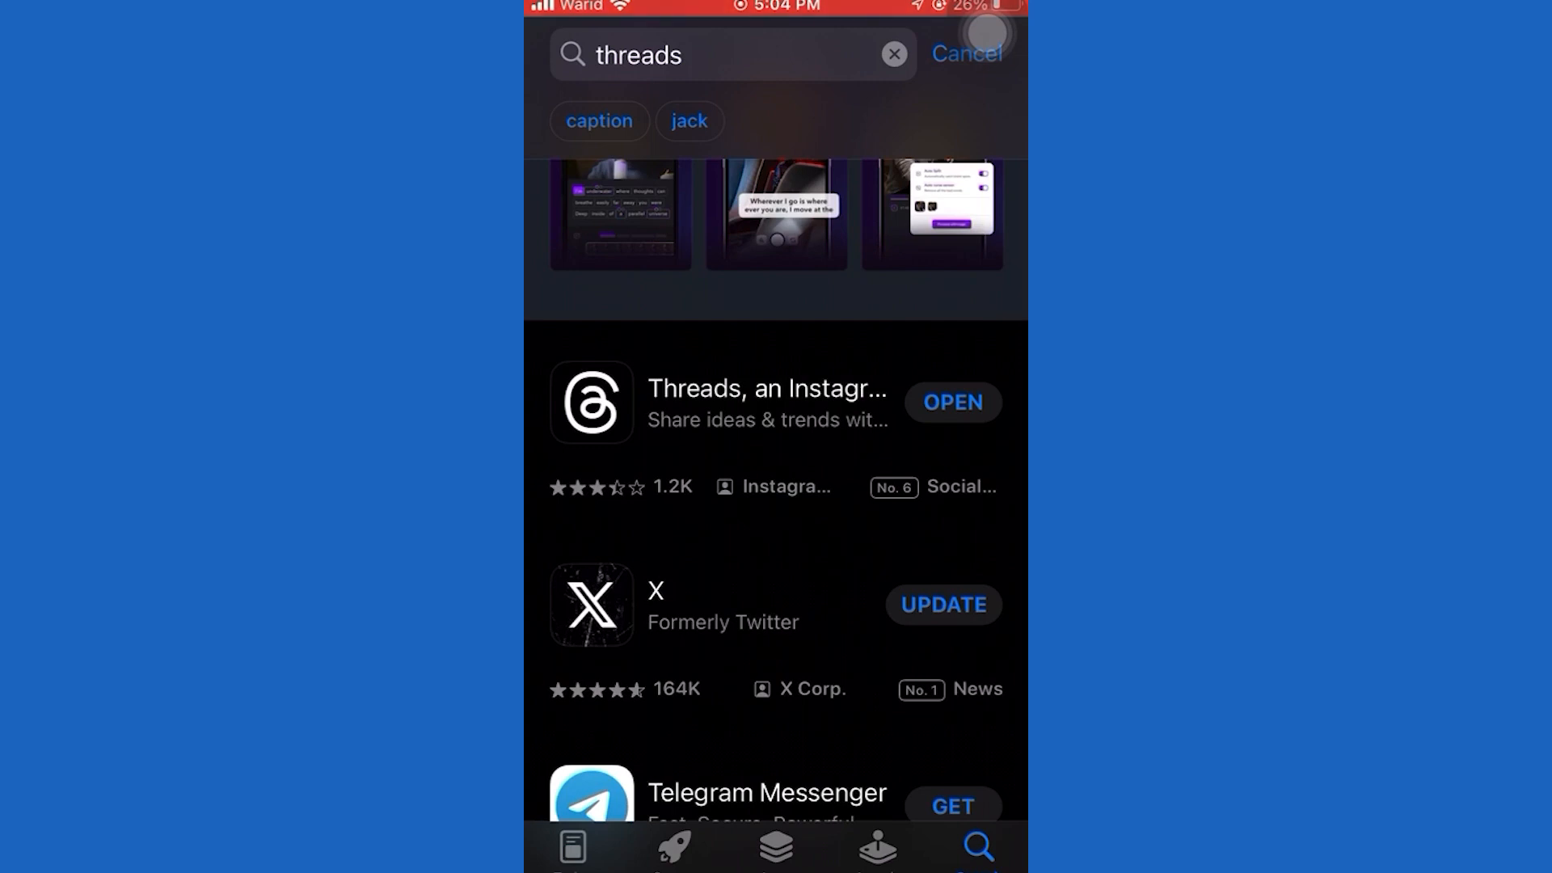
click(766, 403)
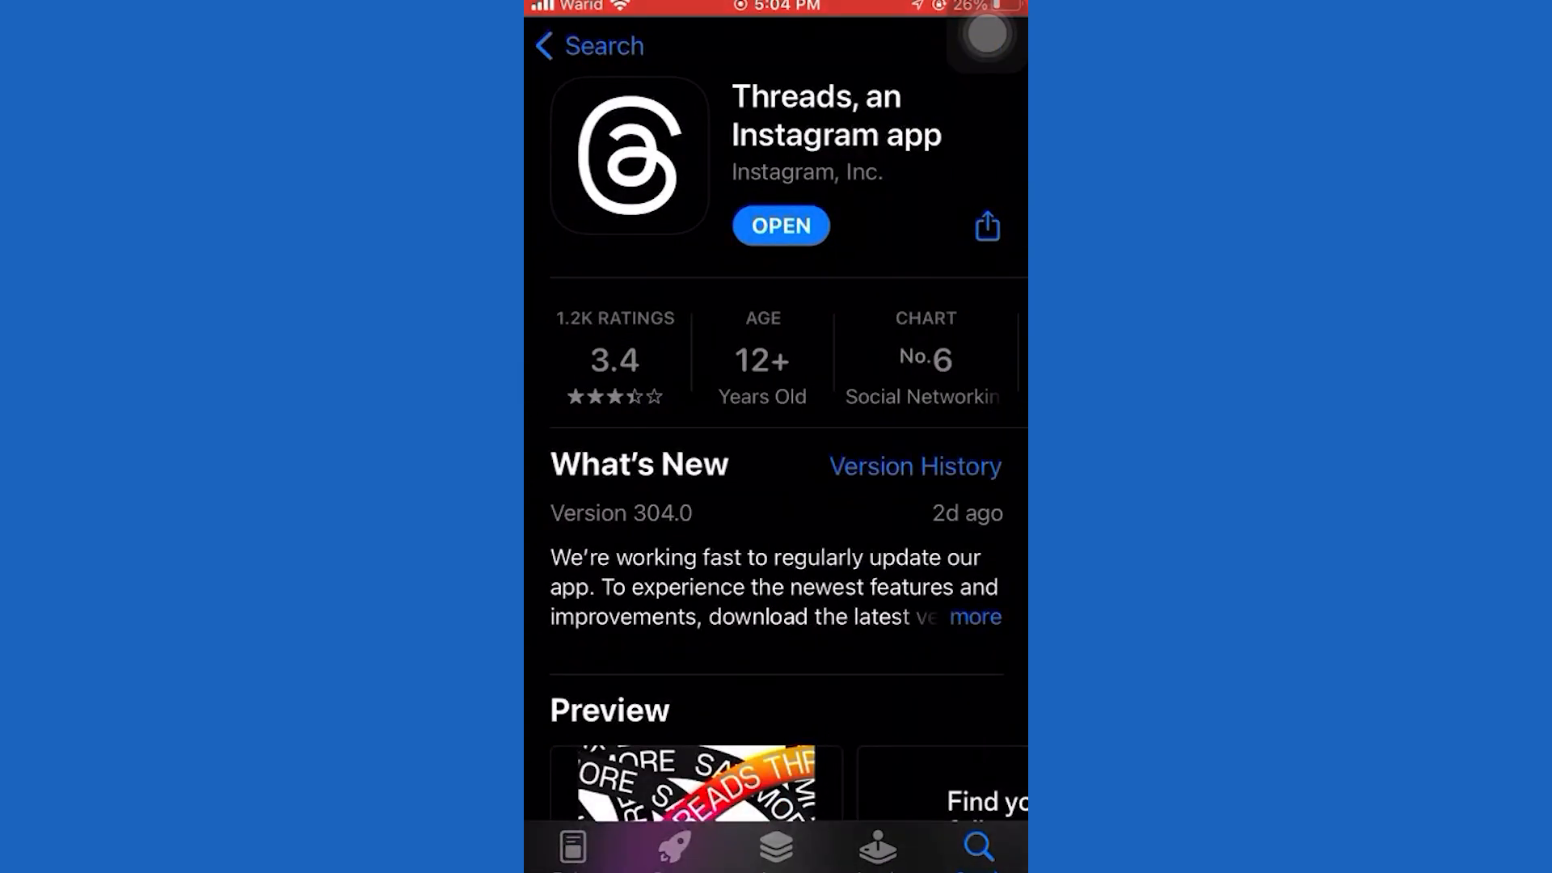